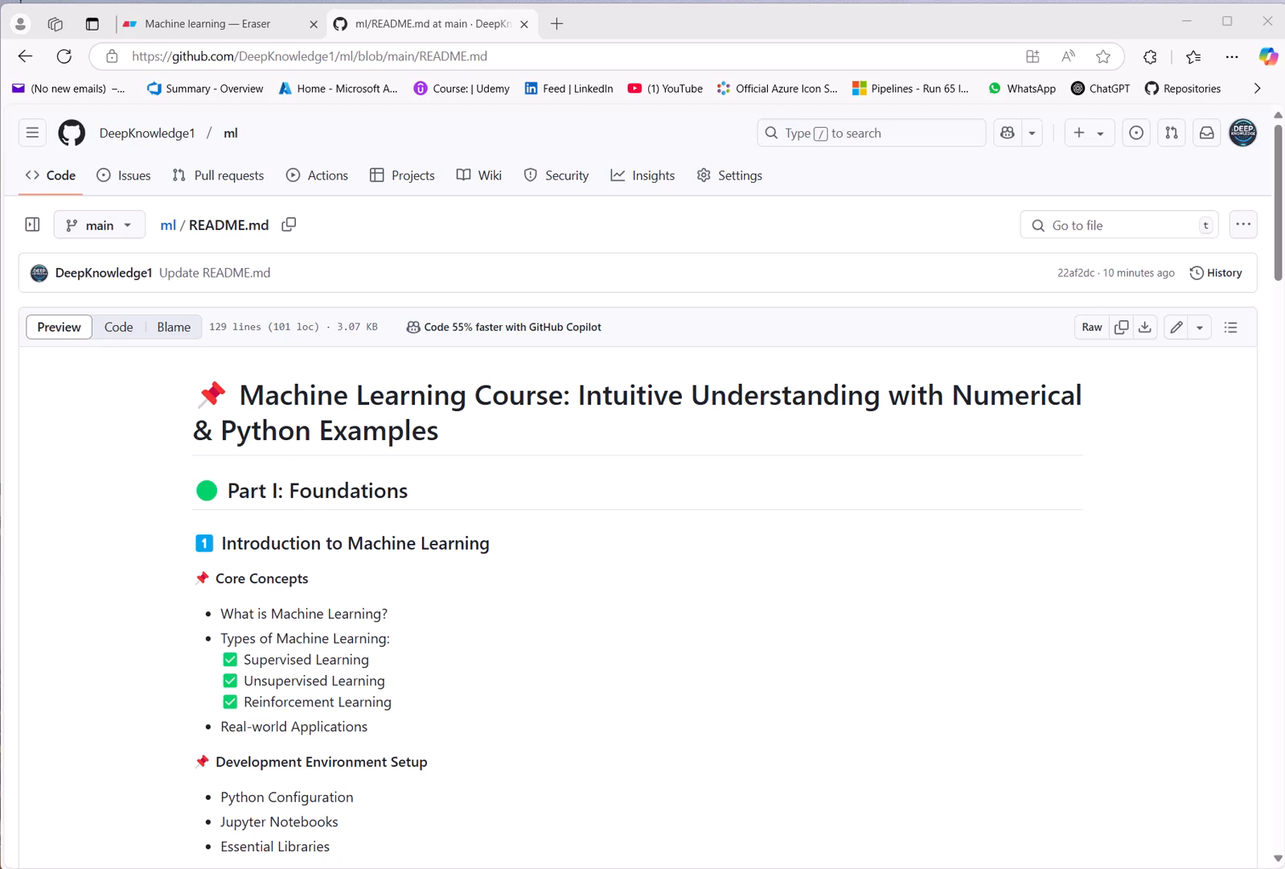
scroll(down, 3)
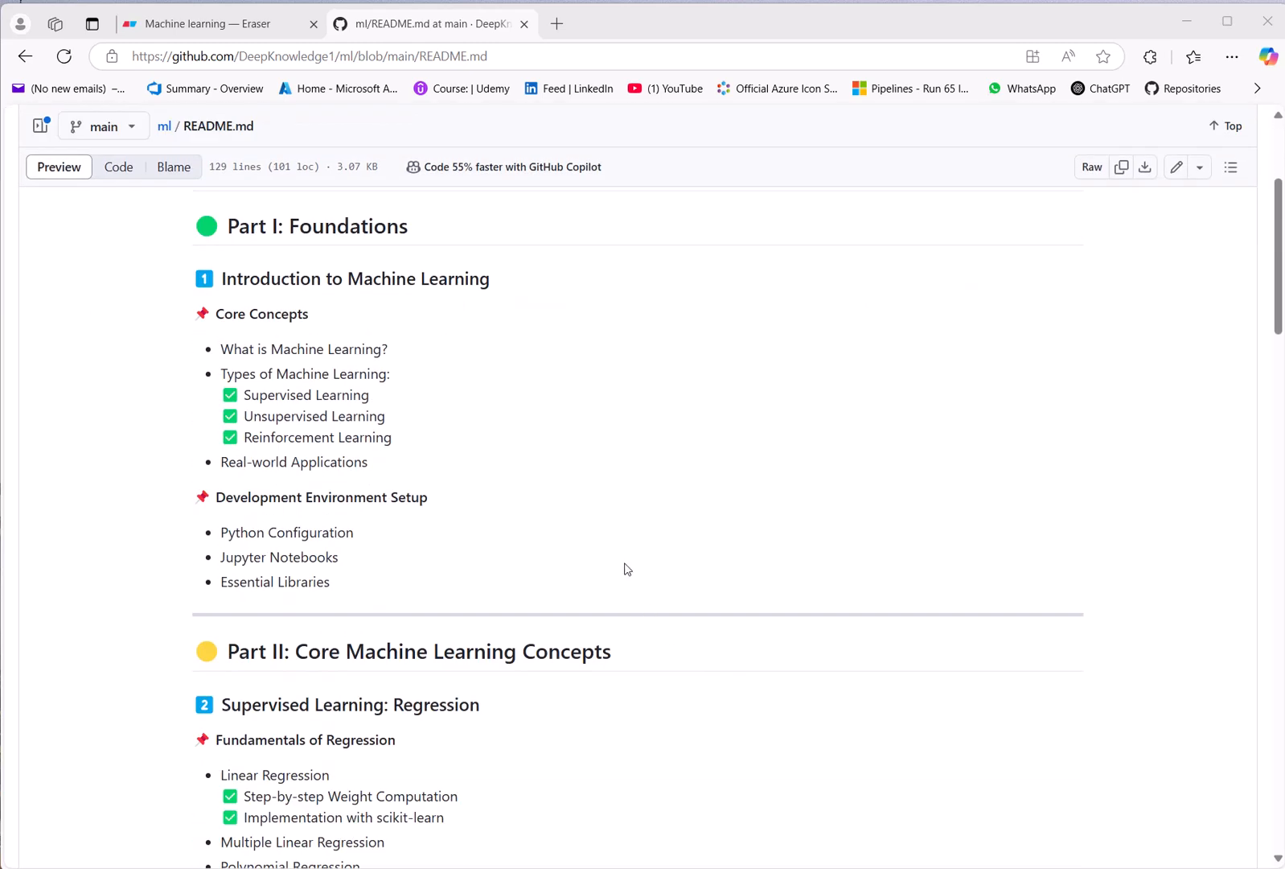
scroll(down, 3)
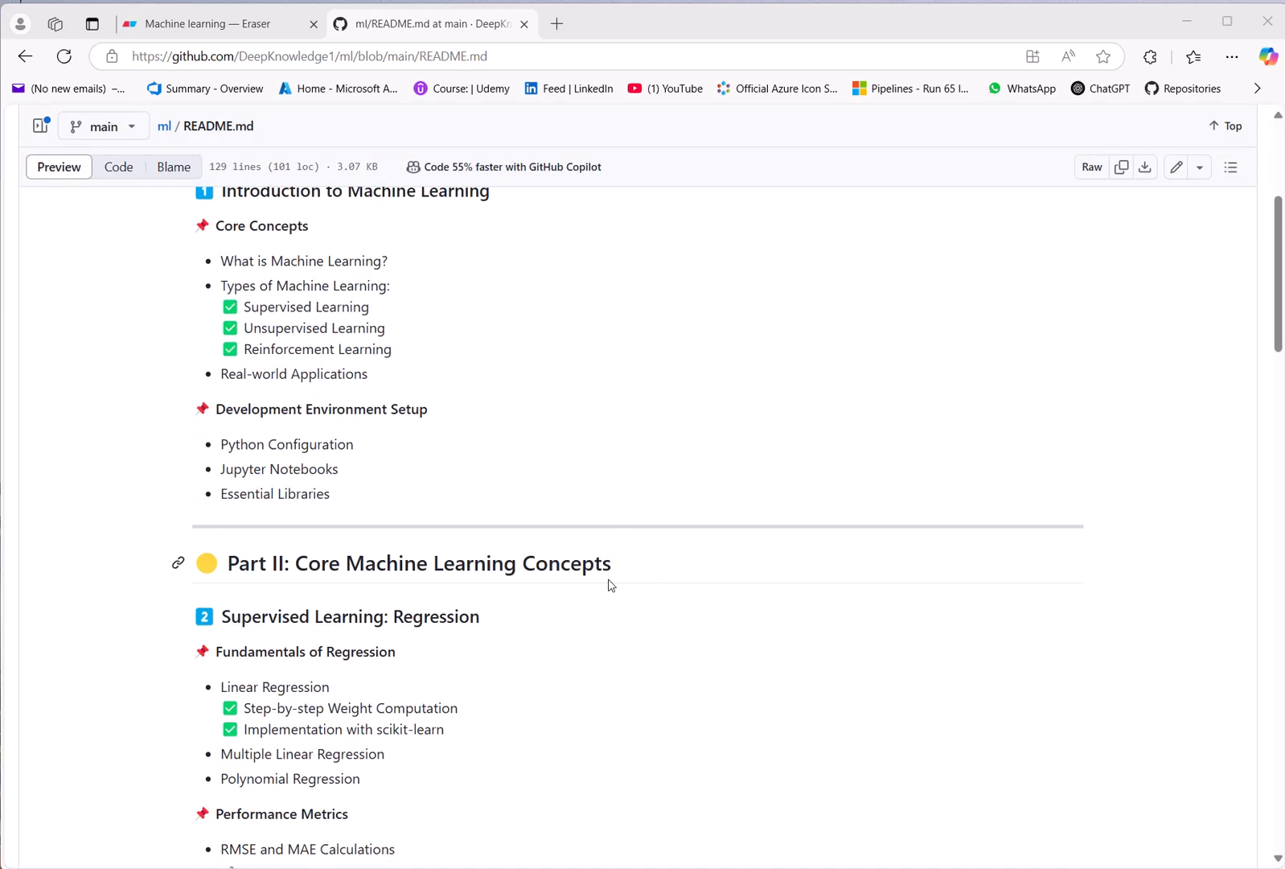
mouse_move(673, 559)
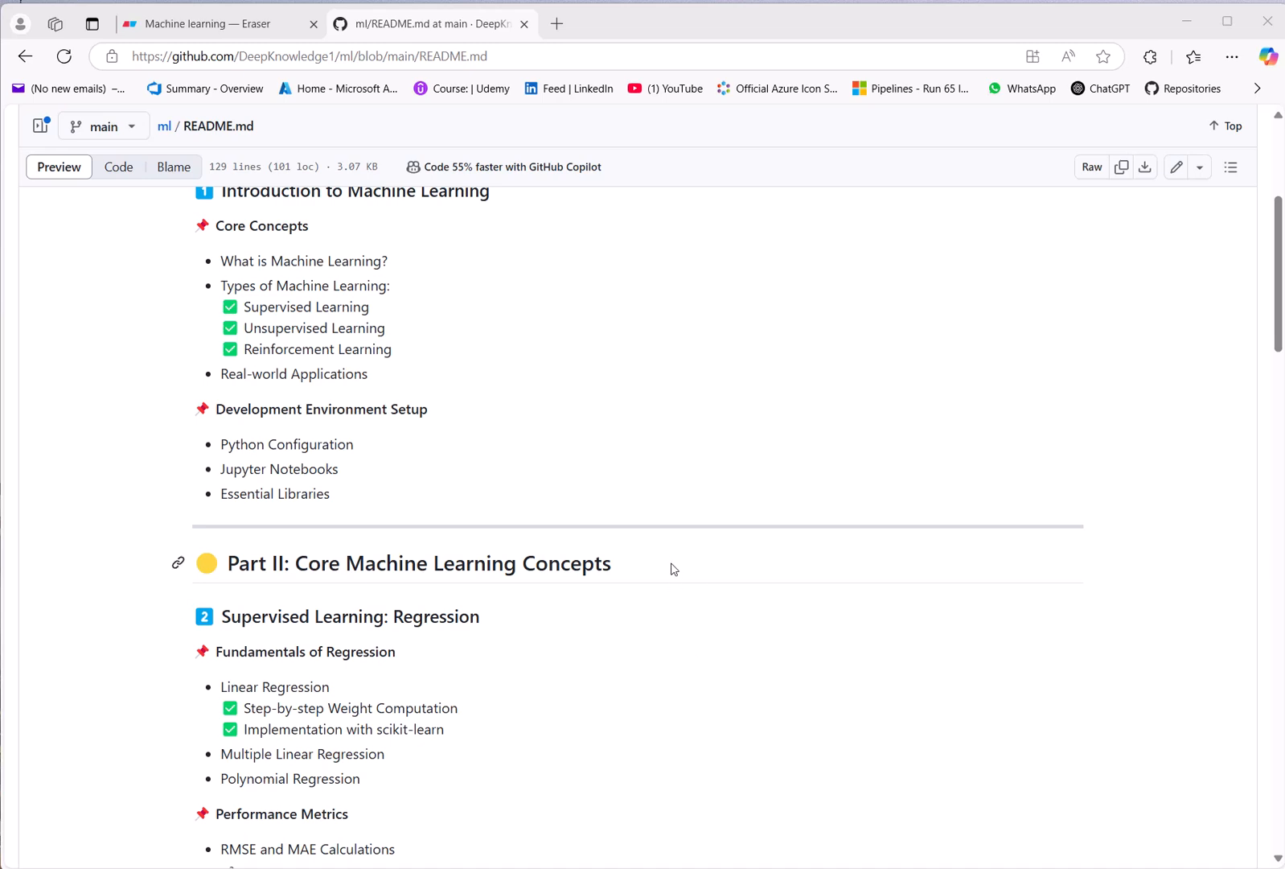
mouse_move(655, 538)
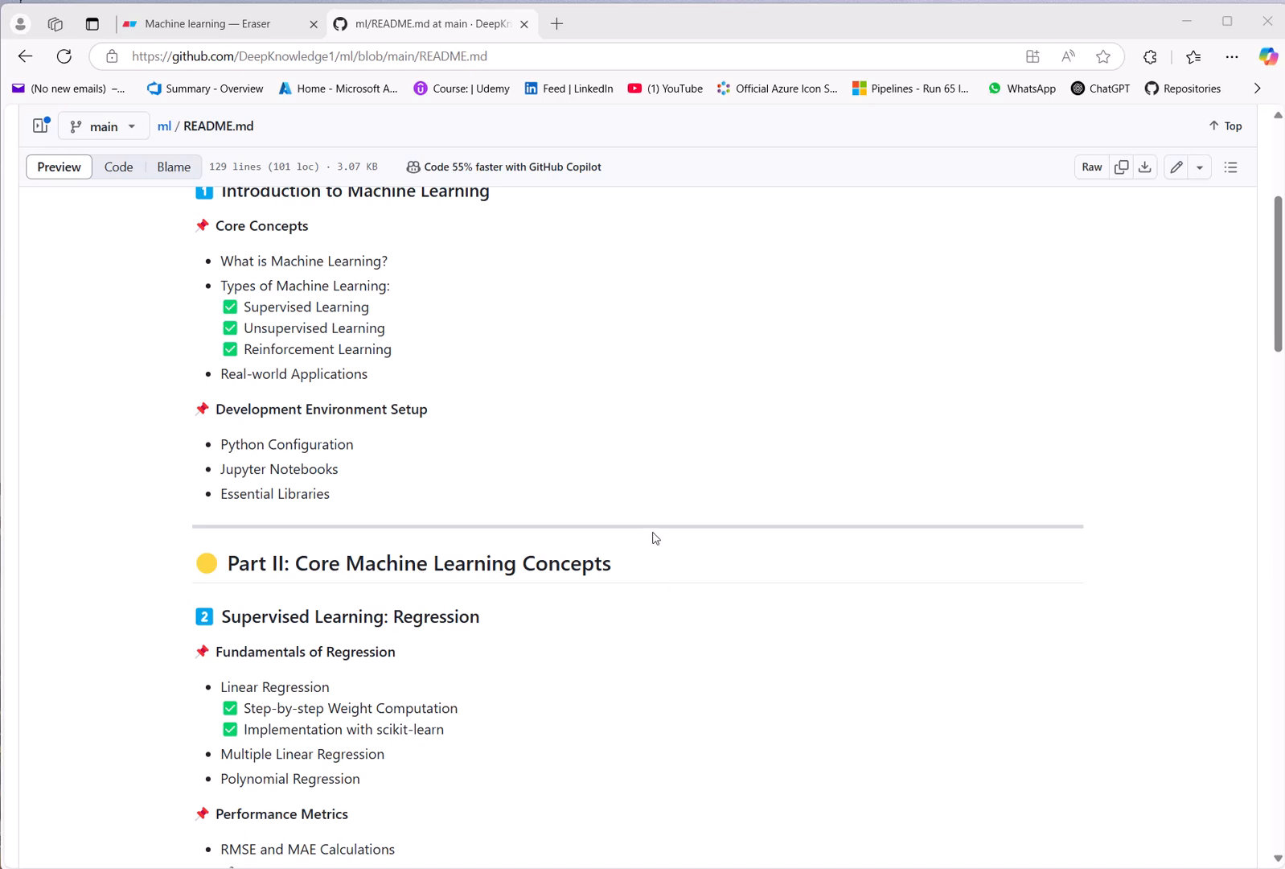
scroll(down, 3)
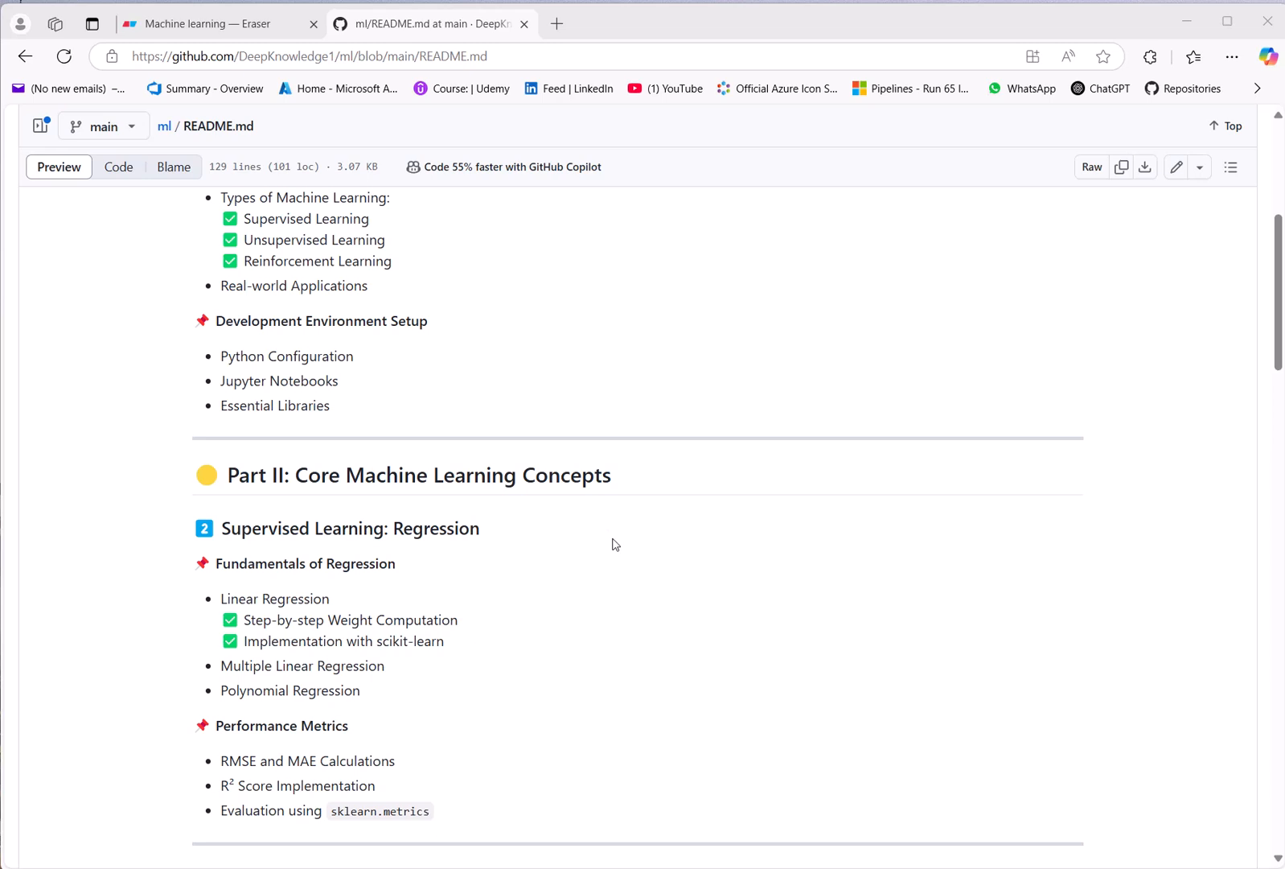
mouse_move(629, 548)
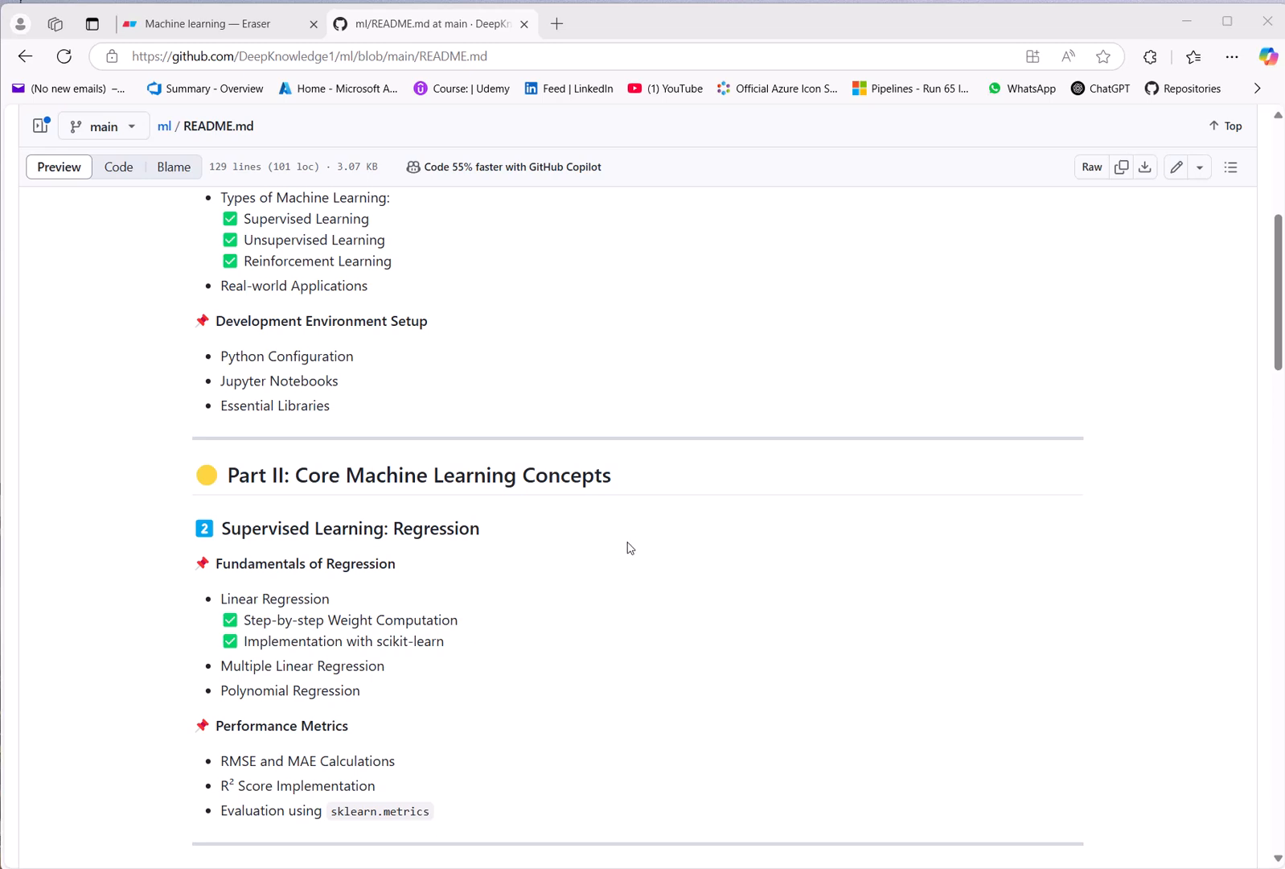
mouse_move(595, 578)
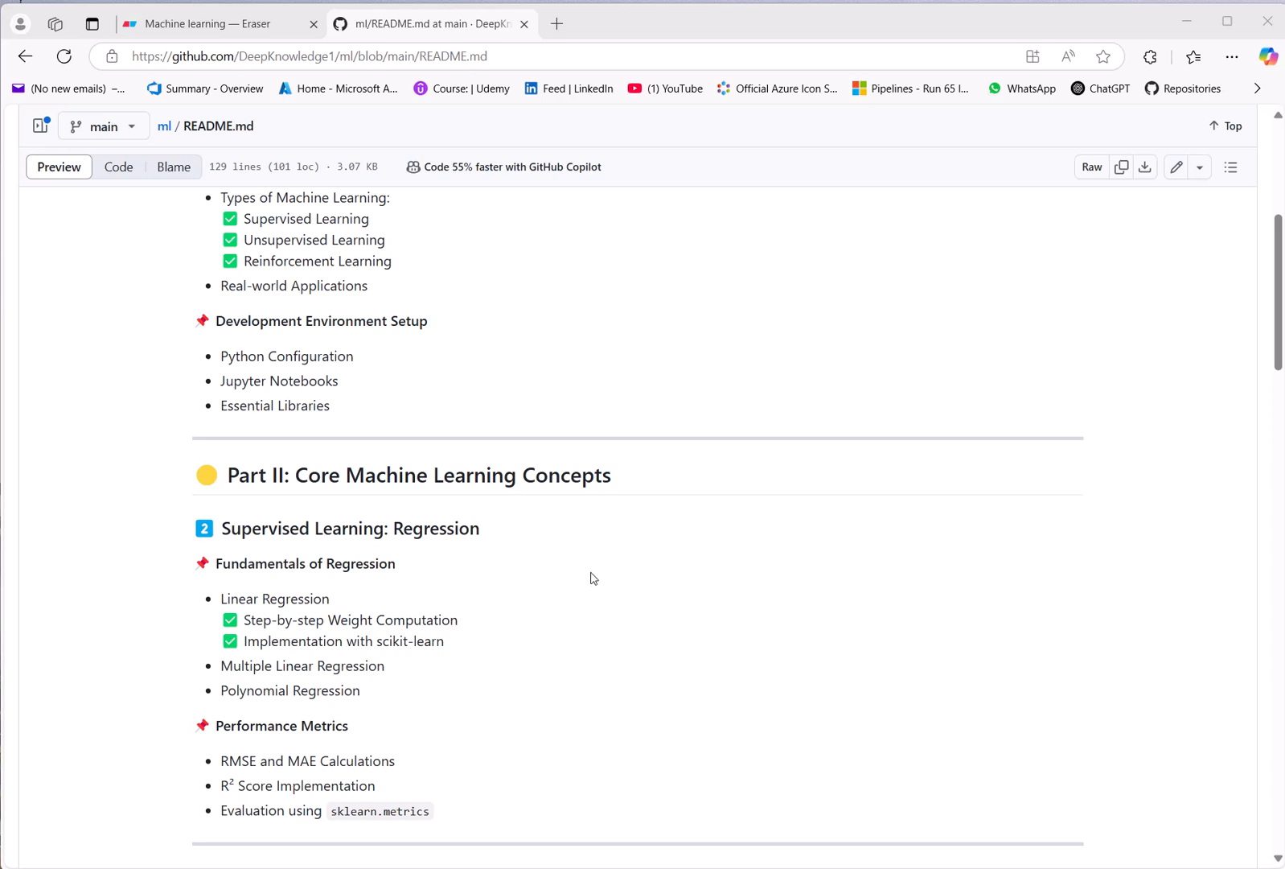
scroll(down, 3)
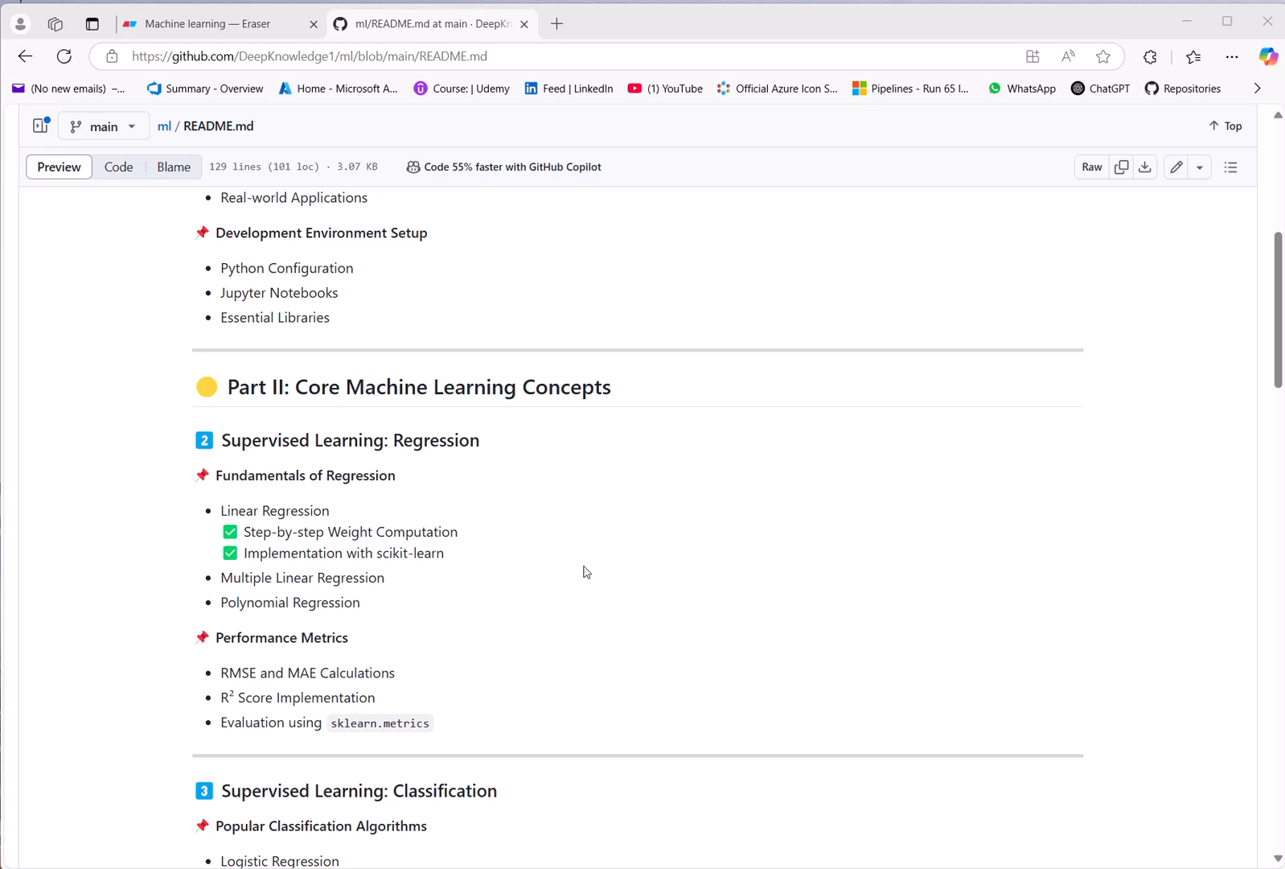
mouse_move(619, 569)
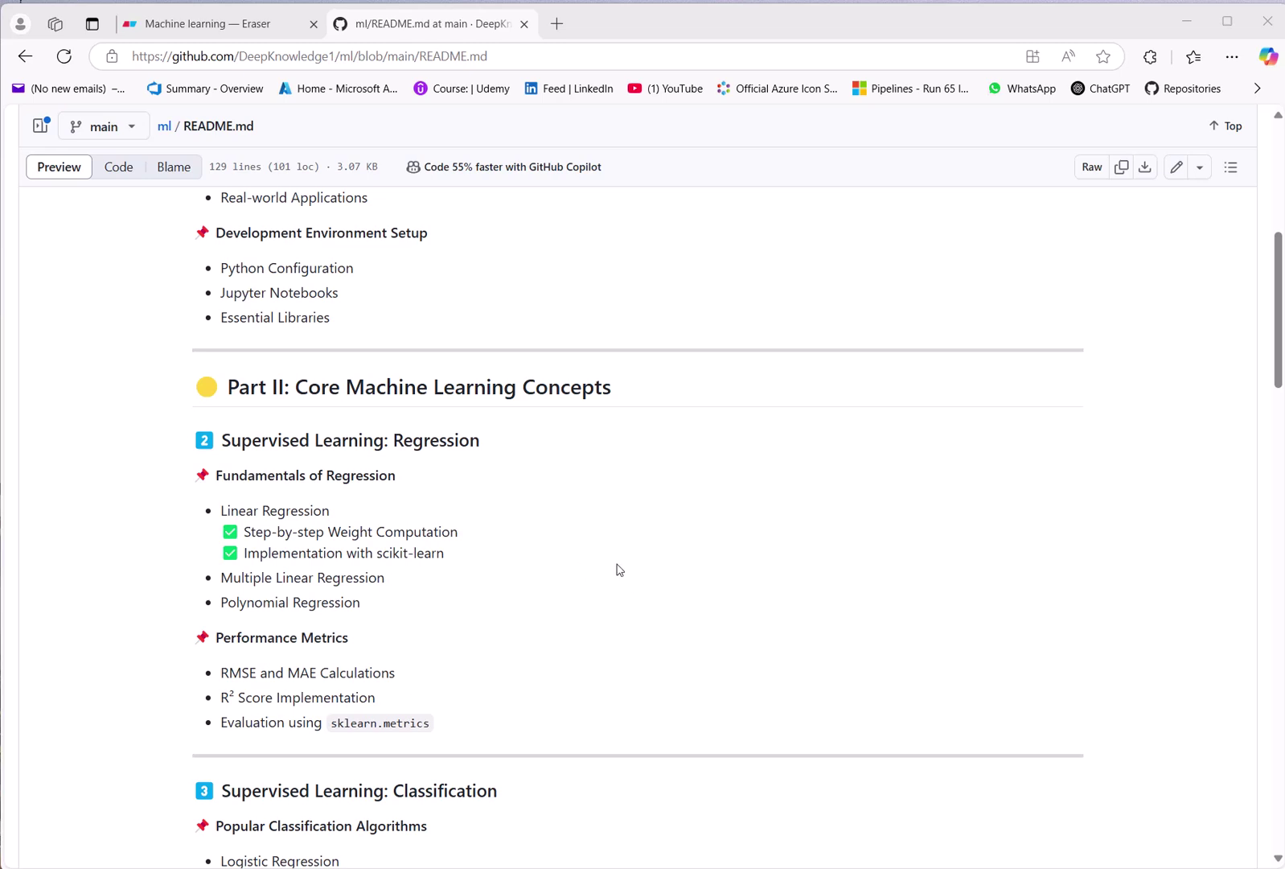
scroll(down, 3)
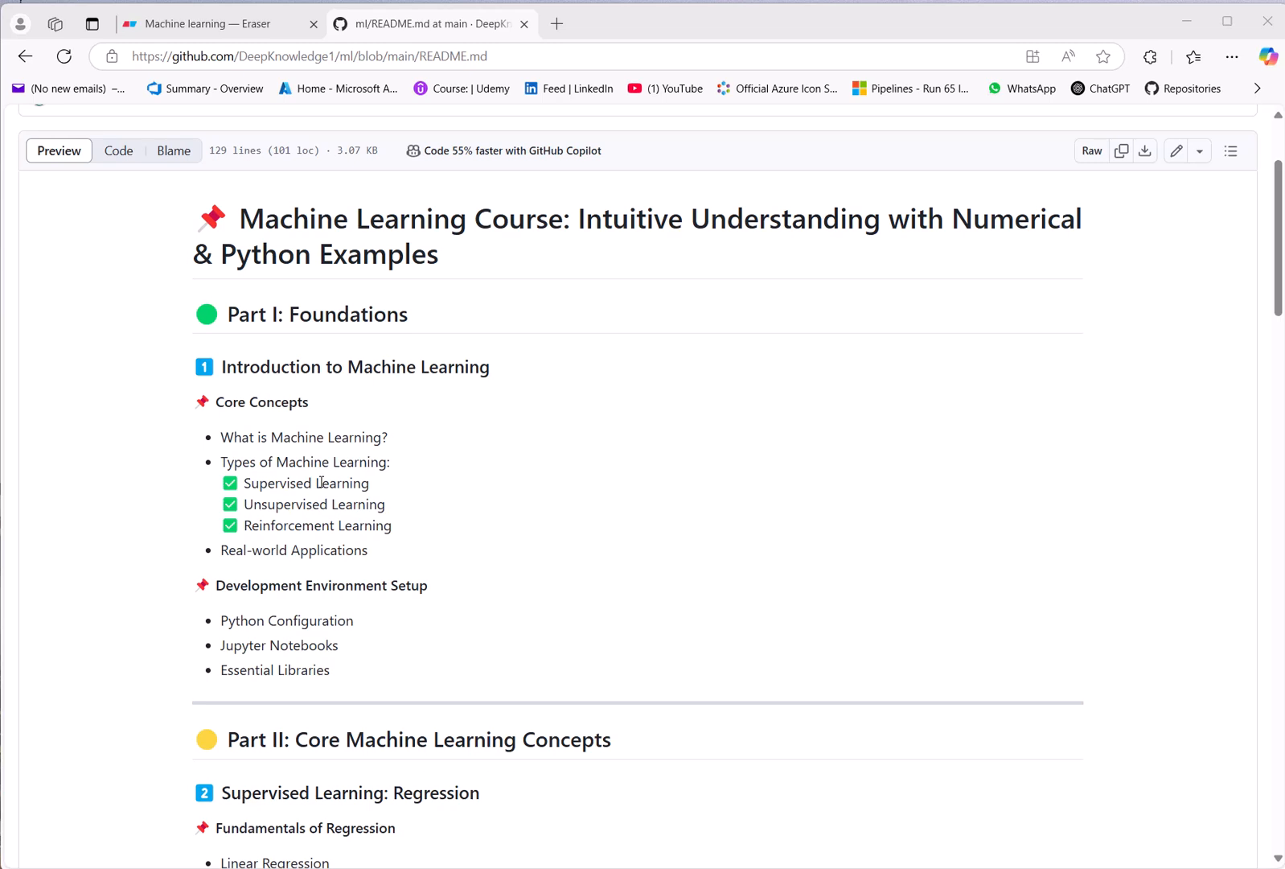
mouse_move(314, 511)
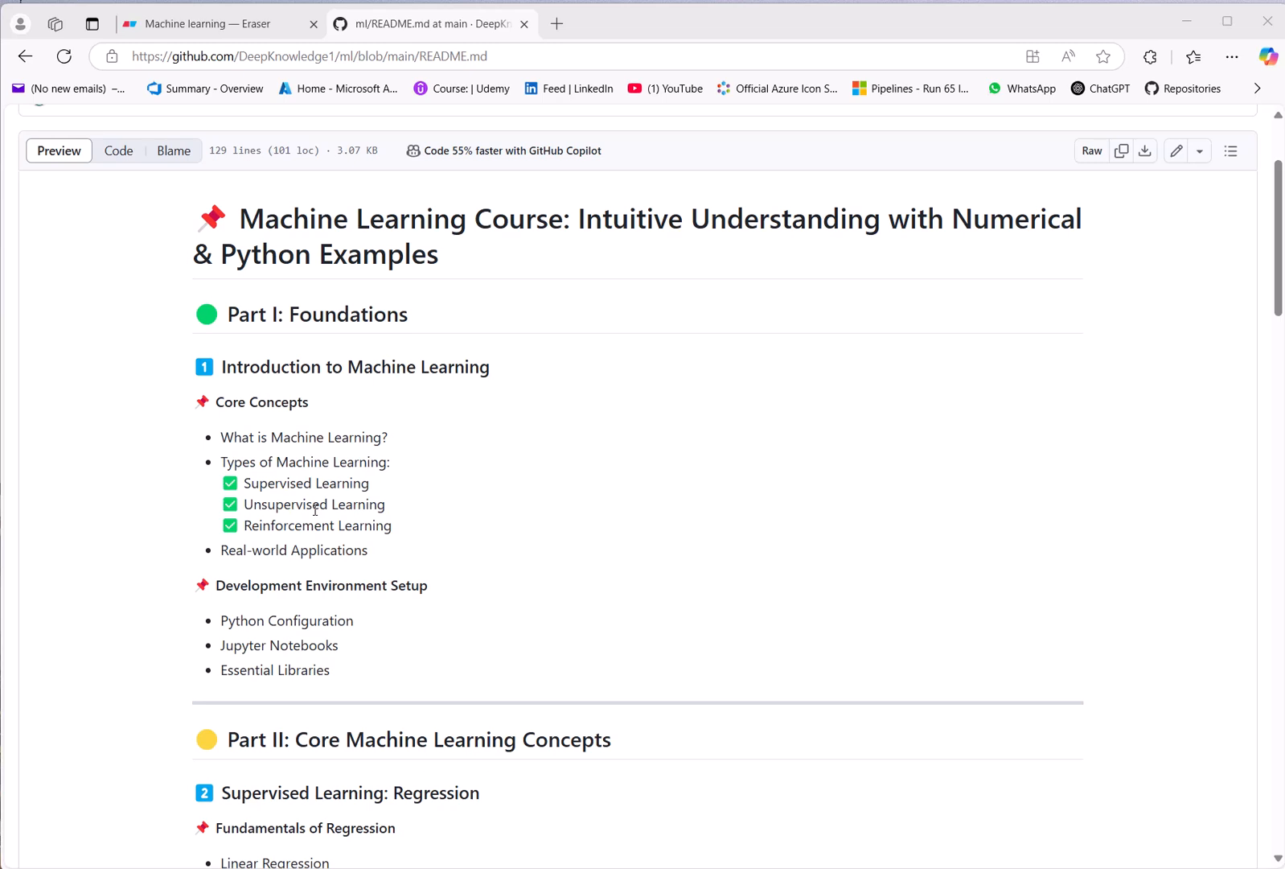
scroll(down, 3)
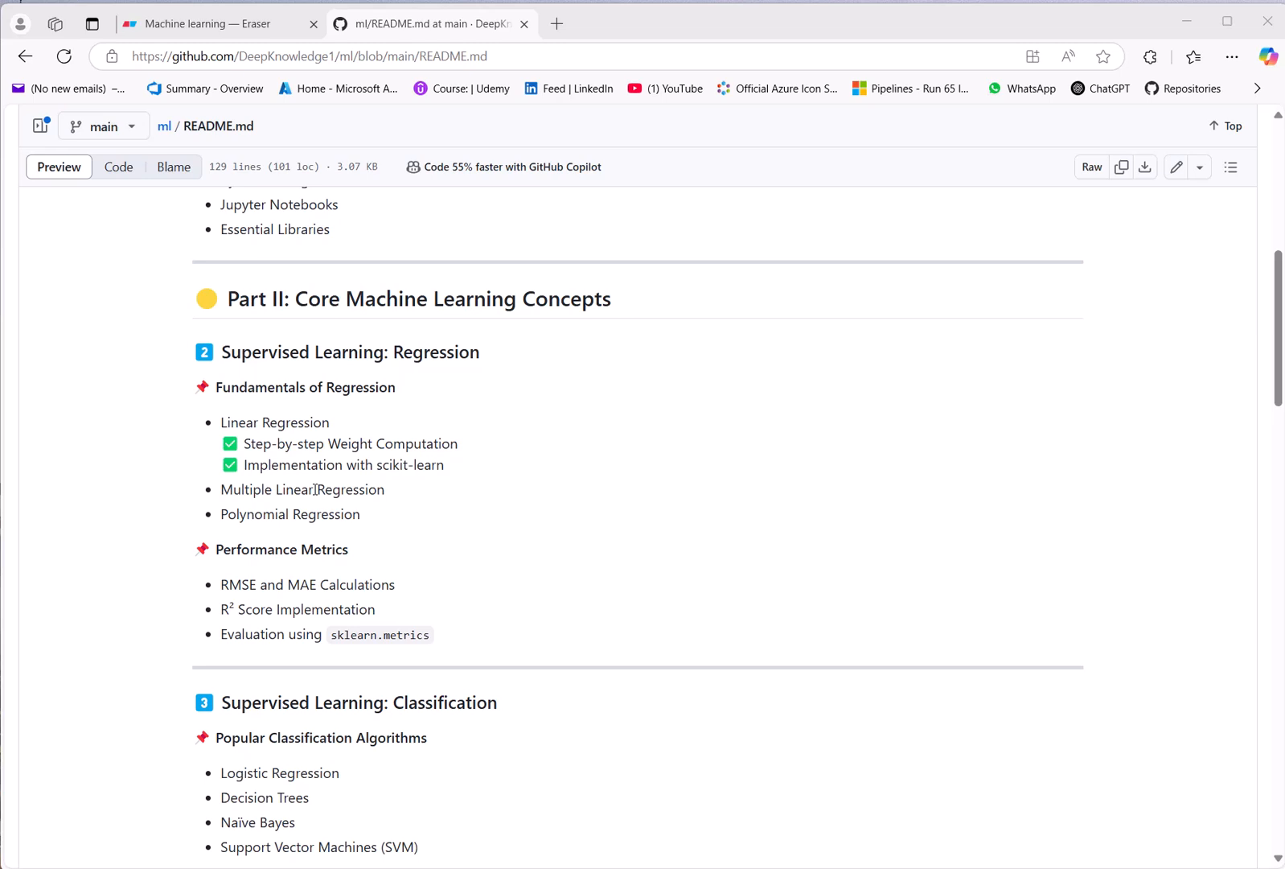
scroll(down, 3)
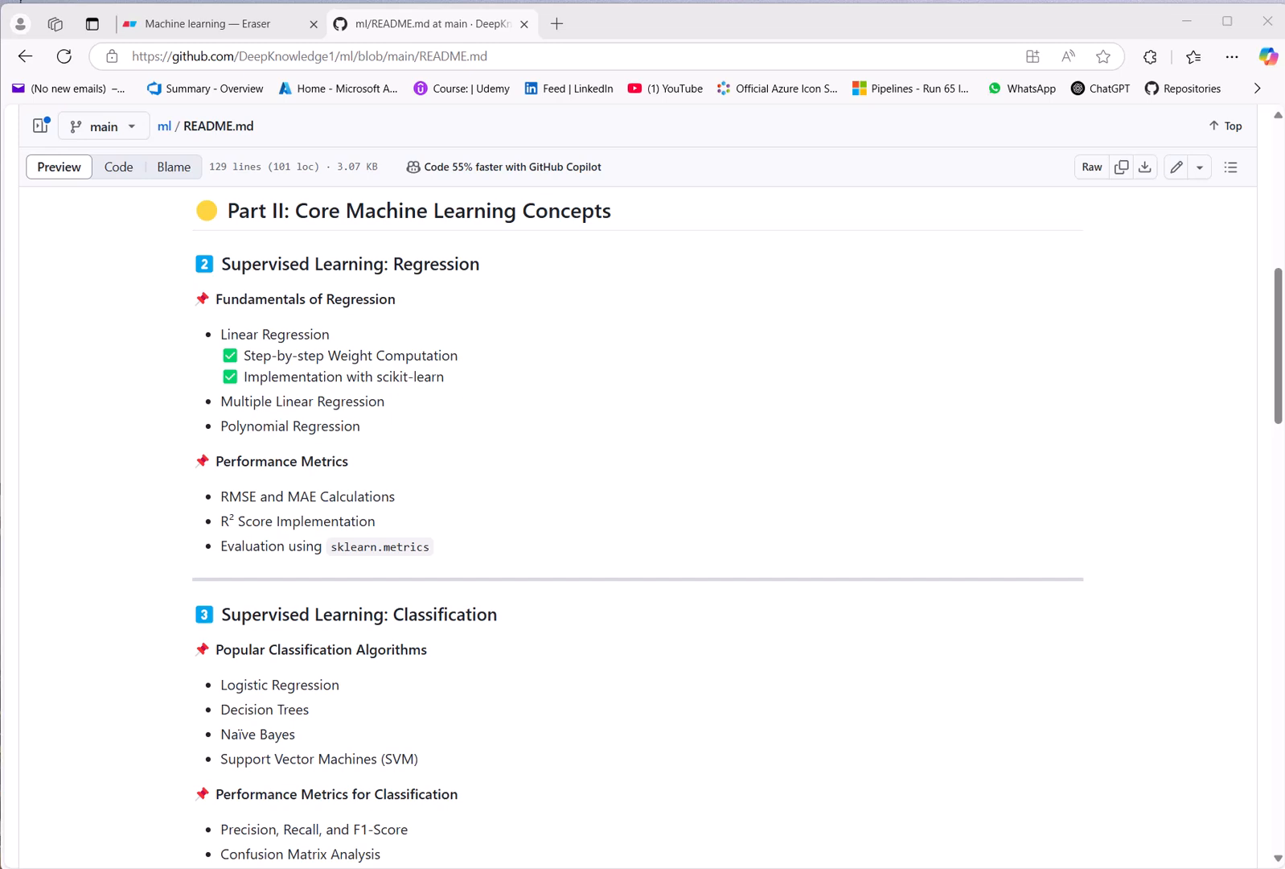
scroll(down, 3)
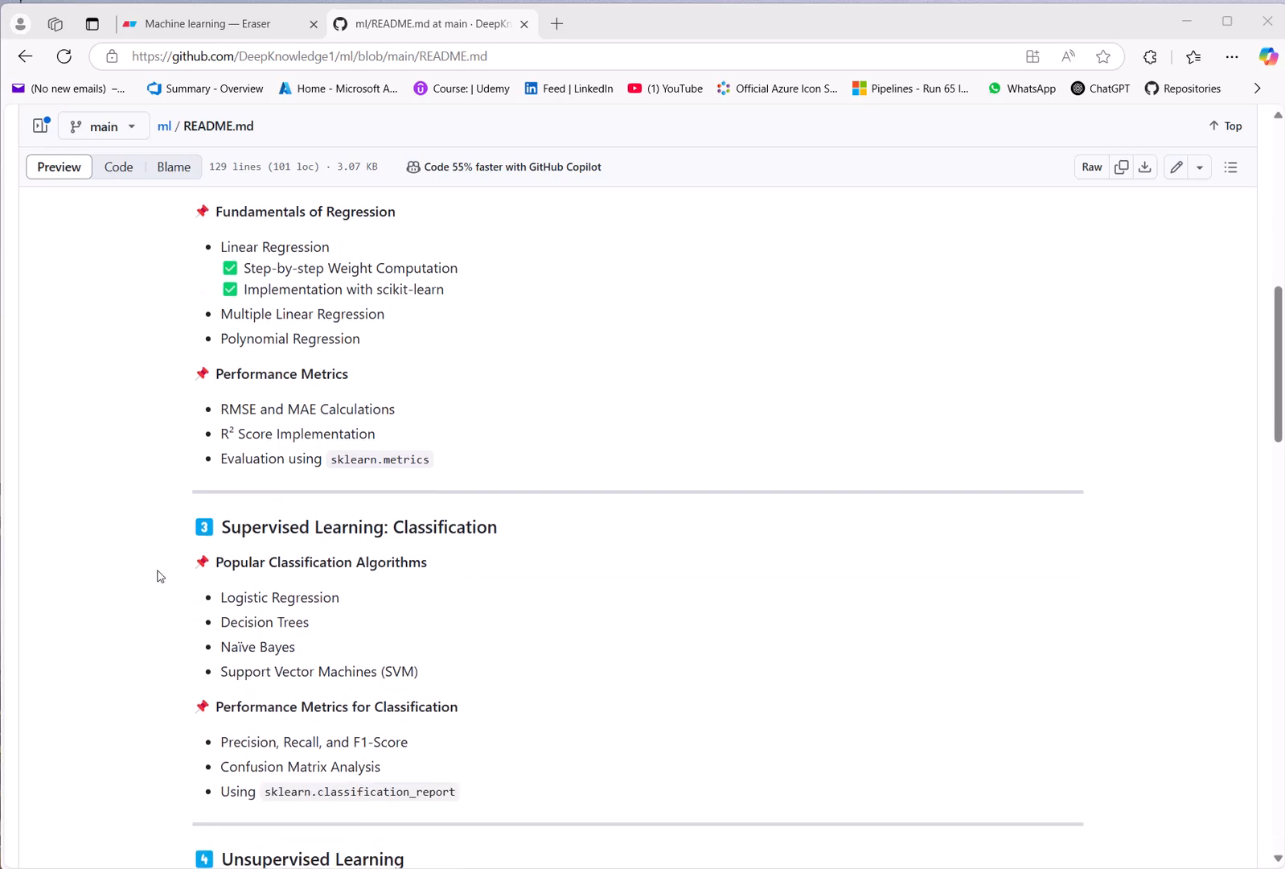
scroll(down, 3)
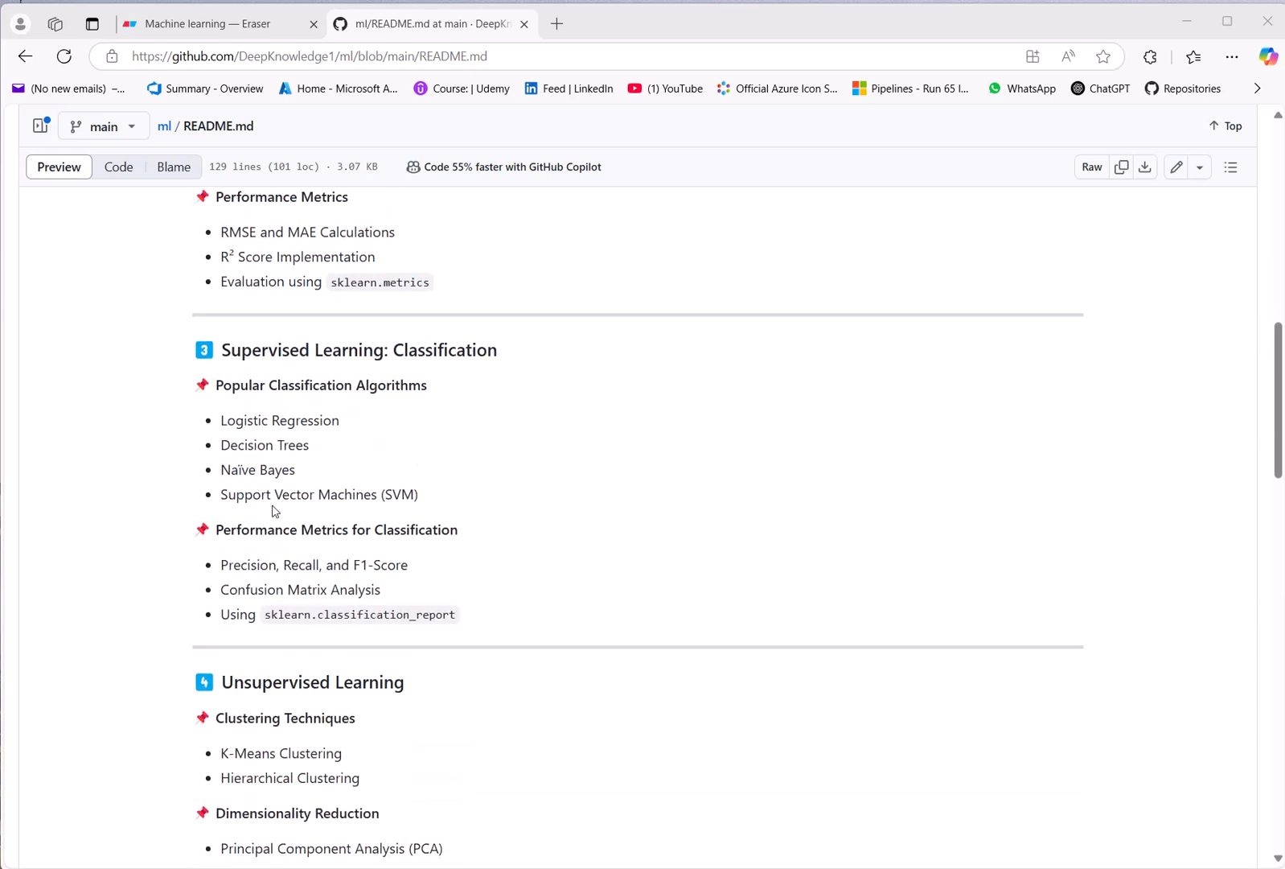
scroll(down, 3)
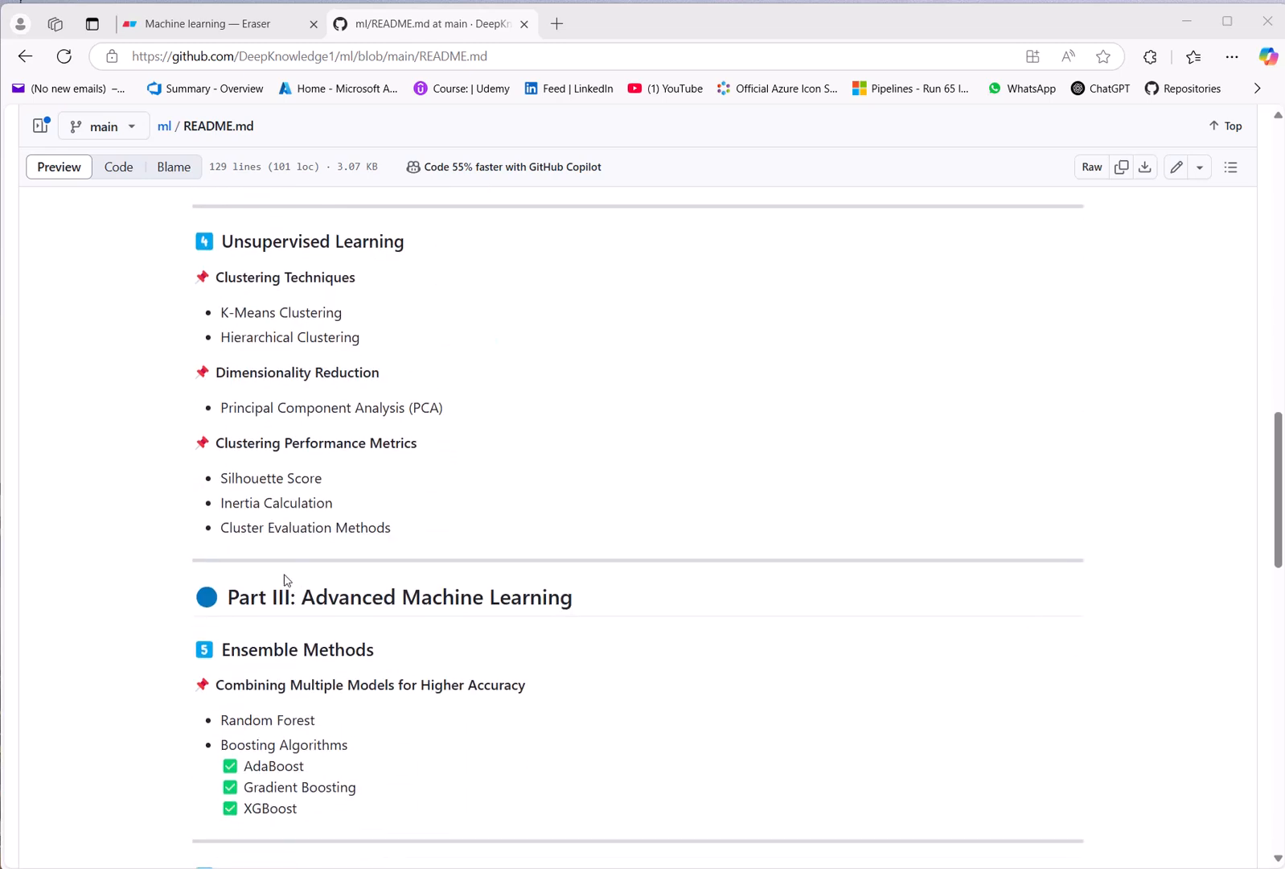
scroll(down, 3)
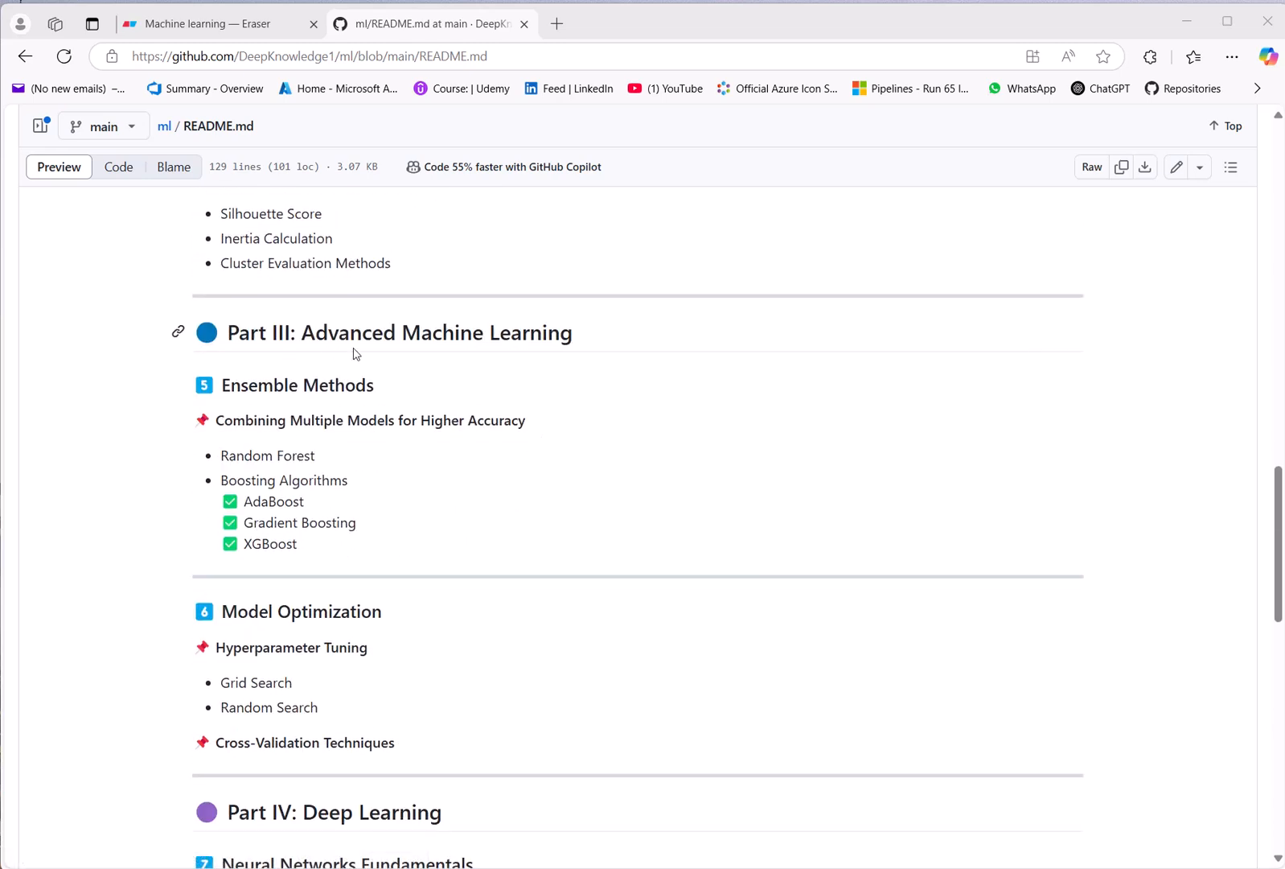
mouse_move(312, 408)
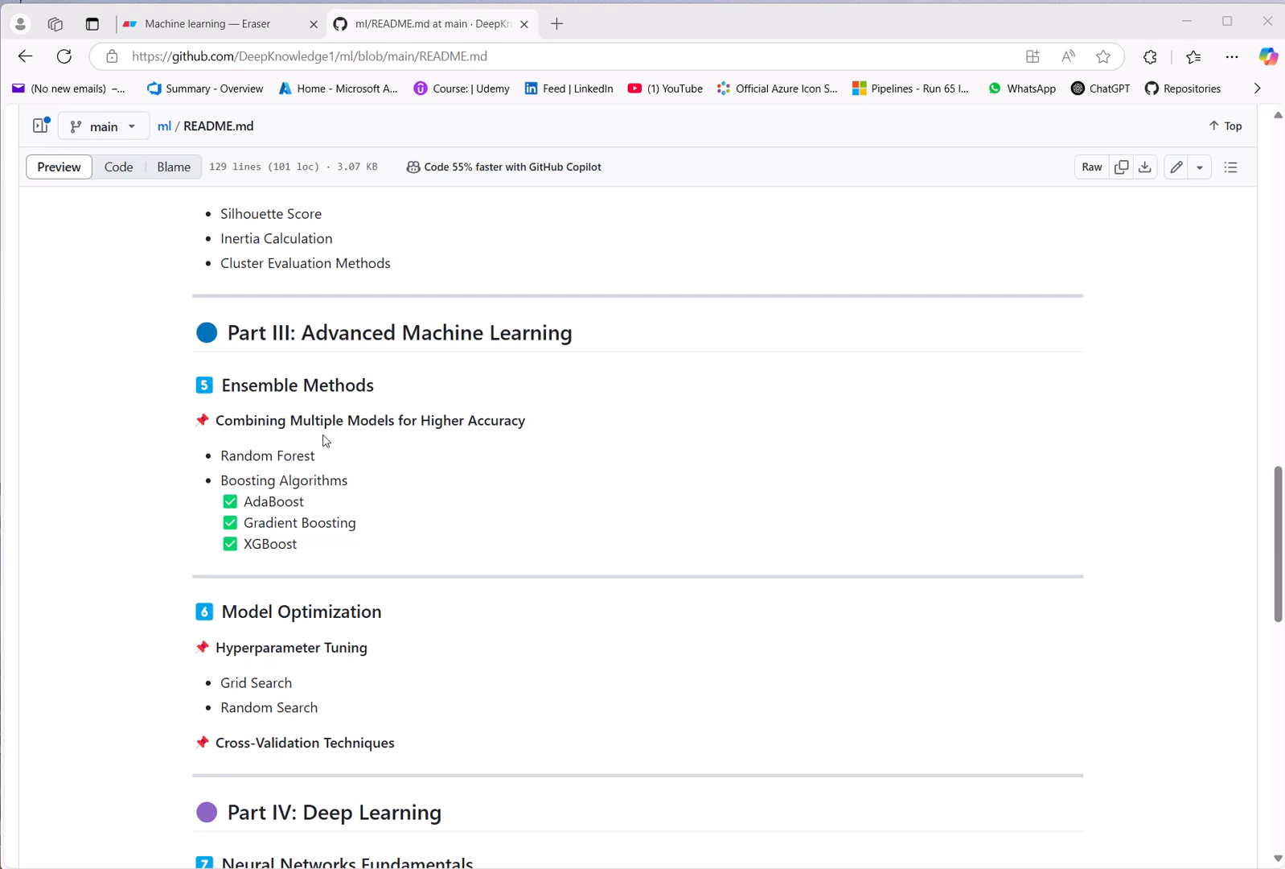
mouse_move(405, 502)
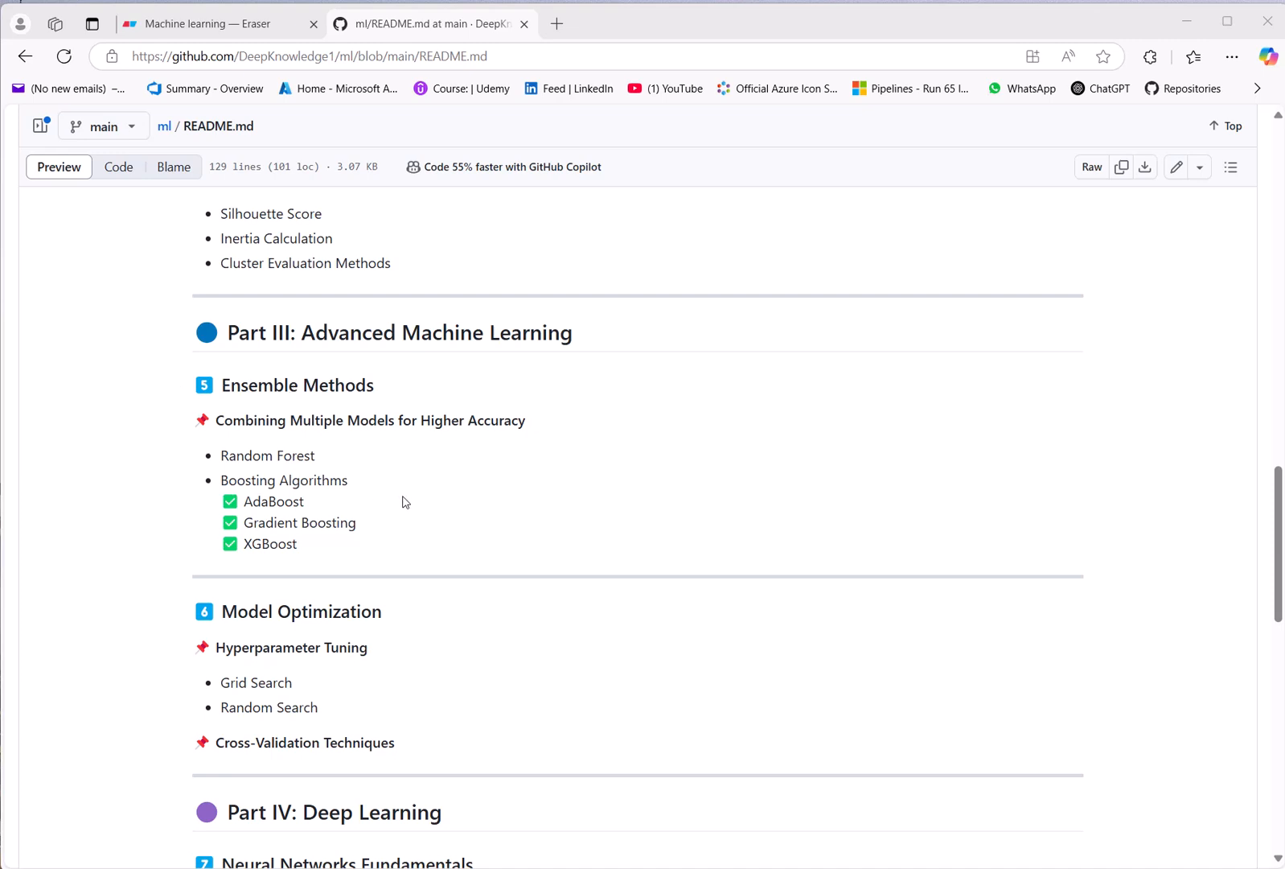
scroll(down, 3)
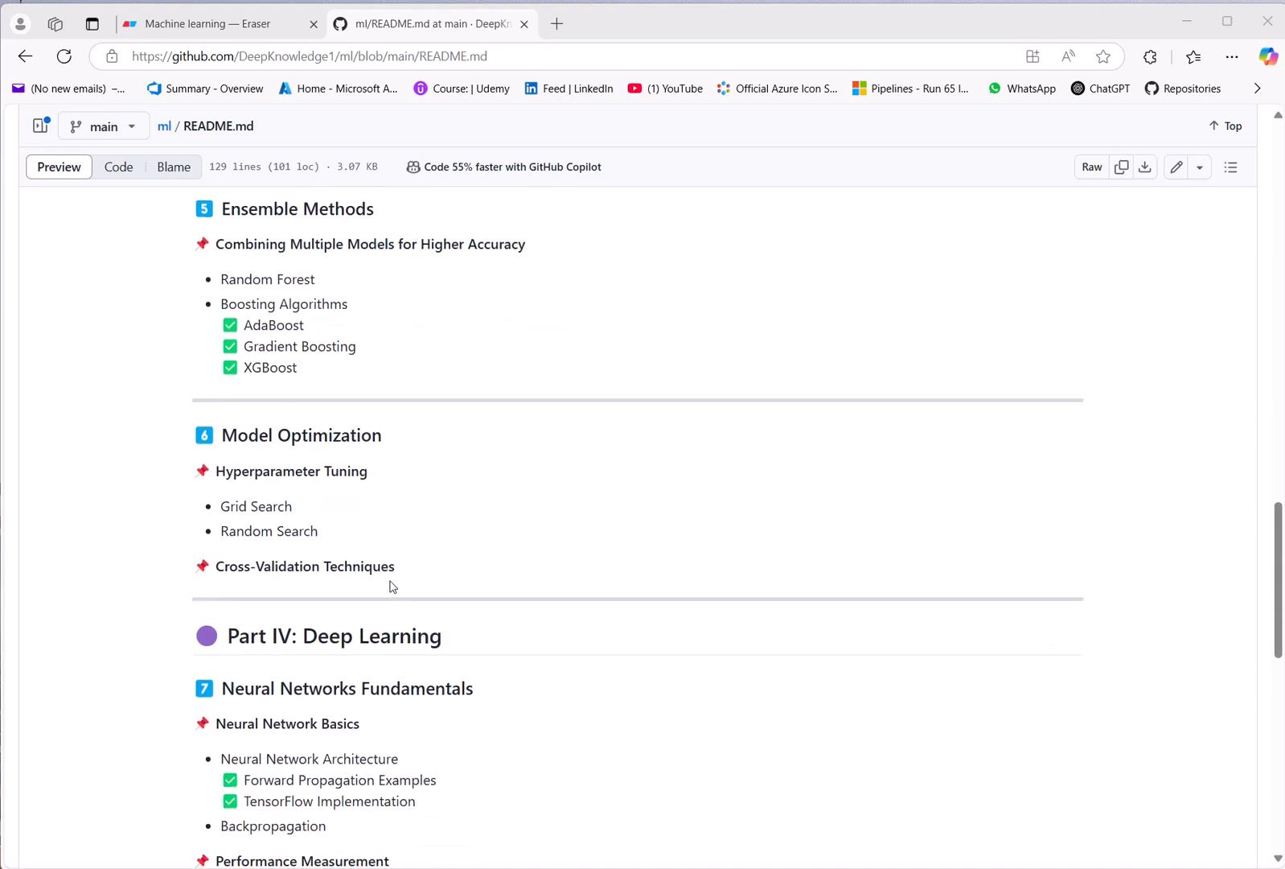
scroll(down, 3)
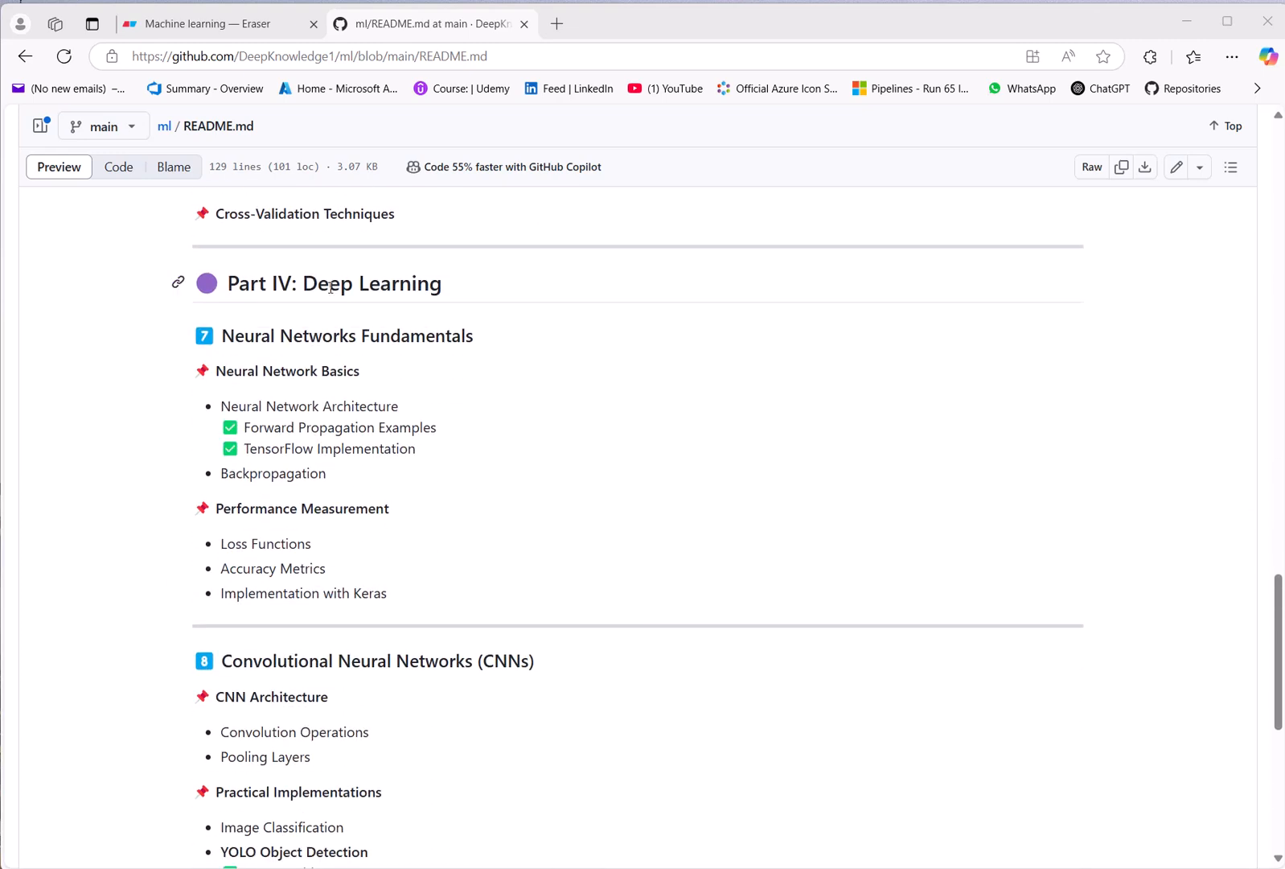
mouse_move(349, 301)
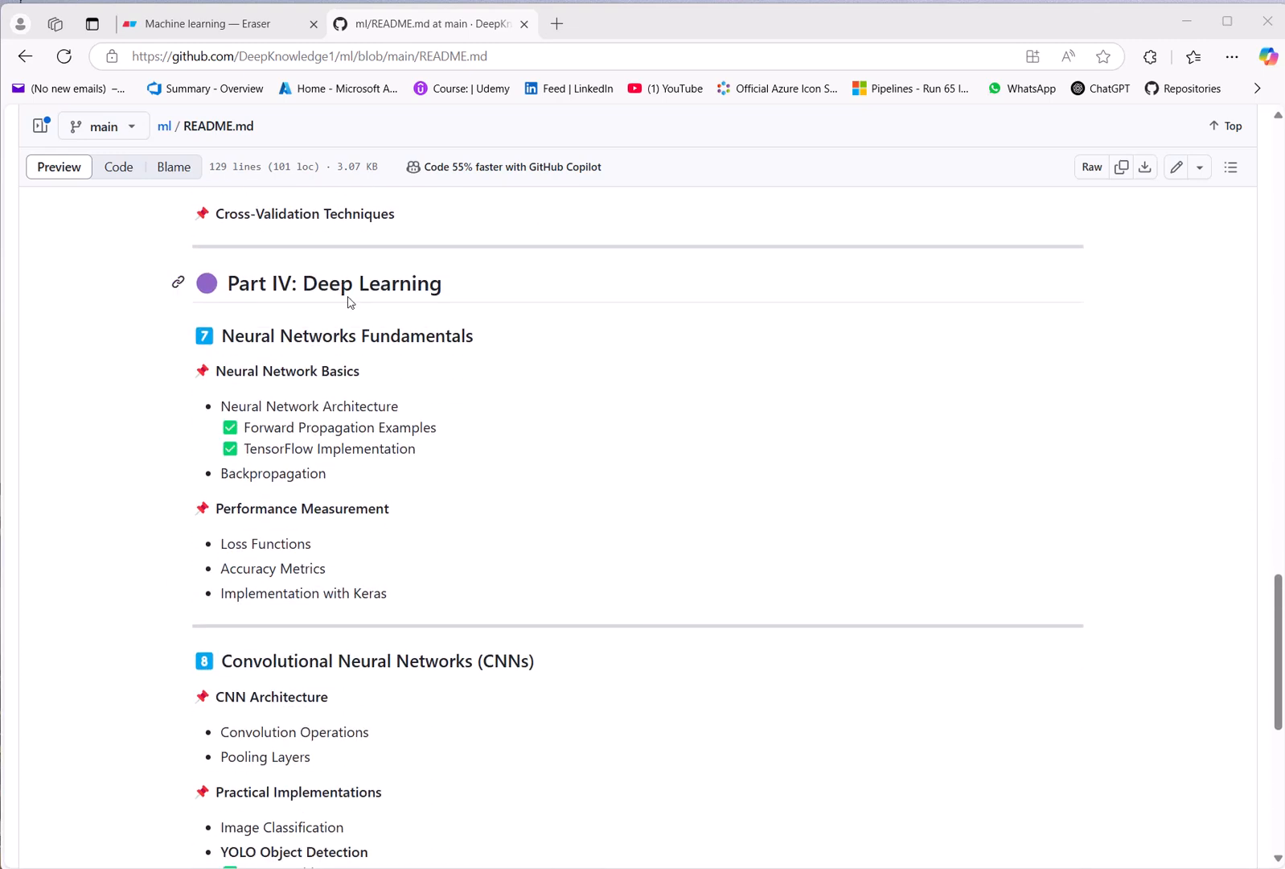